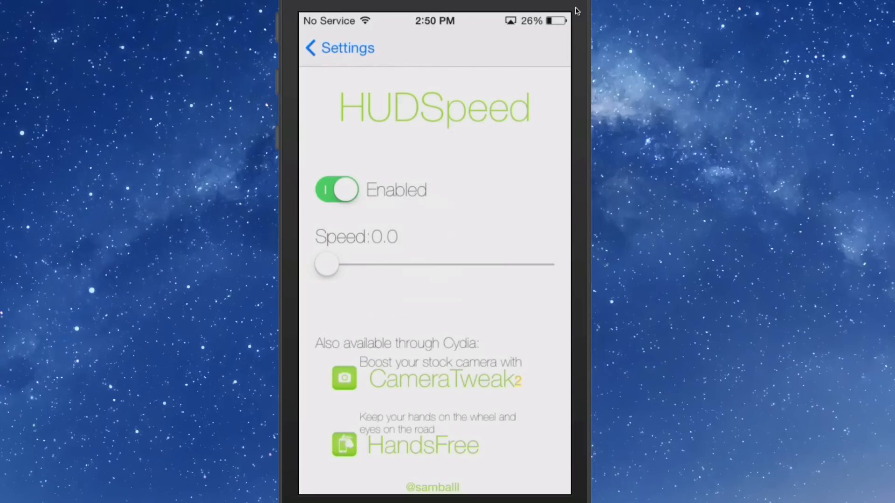
Step: Go back from HUDSpeed to the main Settings list and reach the tweaks section with Activator
{"action": "left_click", "coordinate": [339, 47]}
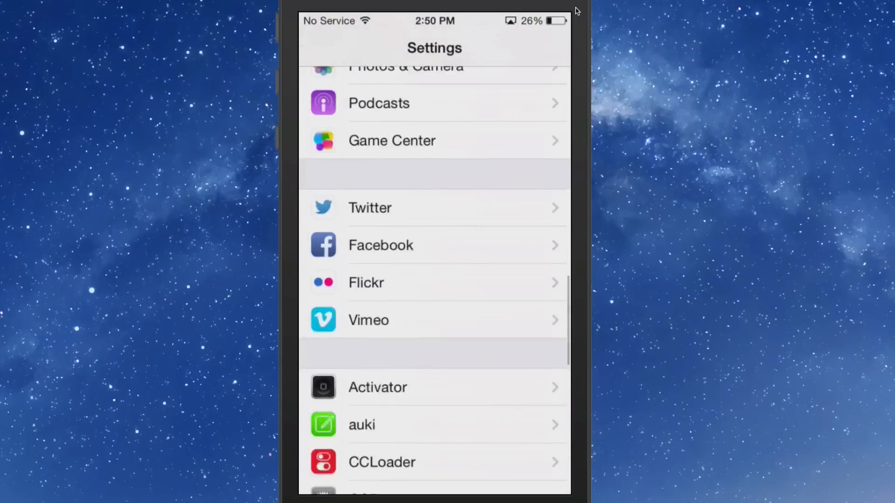
{"action": "scroll", "scroll_direction": "down", "scroll_amount": 3}
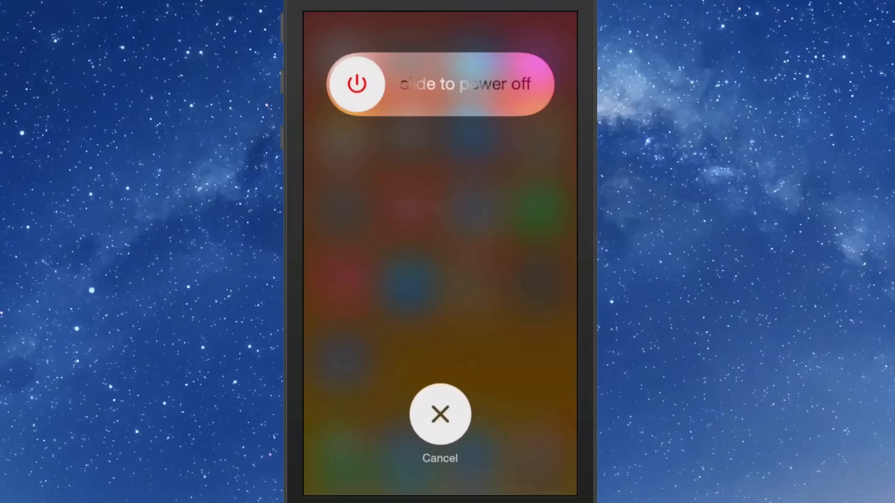
Step: Cancel the power-off slider so the phone stays on
{"action": "left_click", "coordinate": [440, 414]}
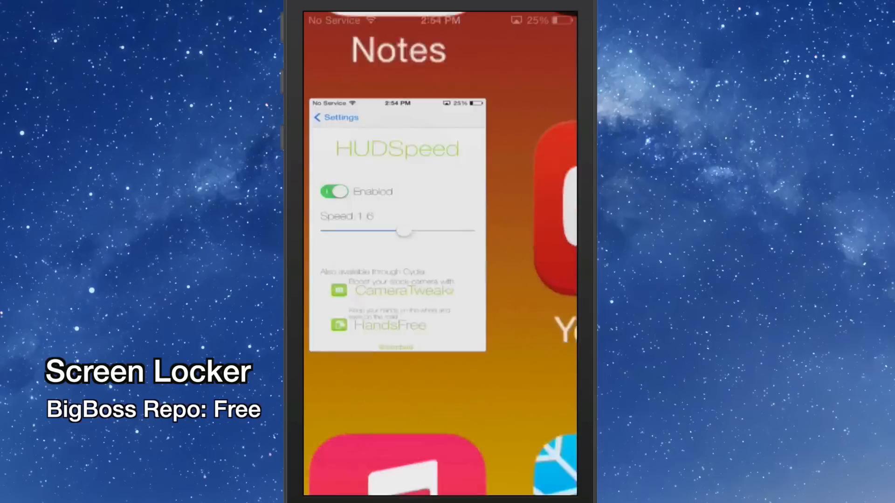
Step: Close the app switcher, move to home screen page two and launch Activator
{"action": "left_click", "coordinate": [335, 117]}
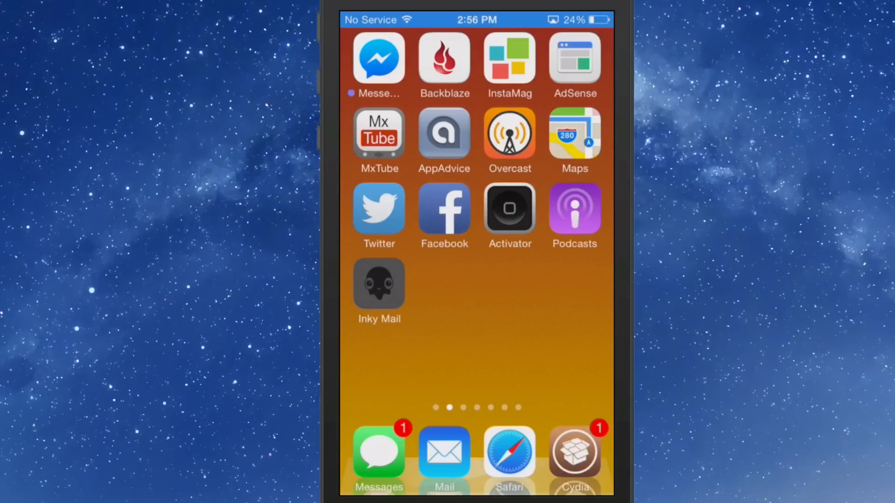
{"action": "scroll", "scroll_direction": "left", "scroll_amount": 3}
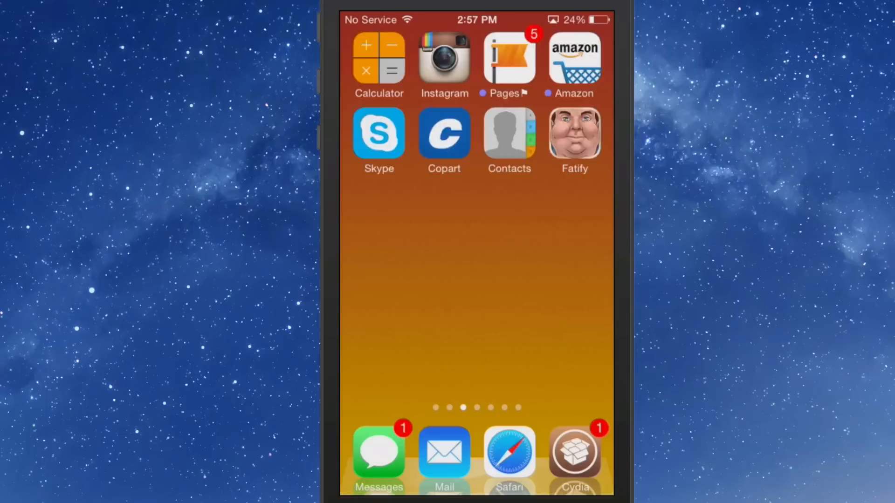
{"action": "scroll", "scroll_direction": "left", "scroll_amount": 3}
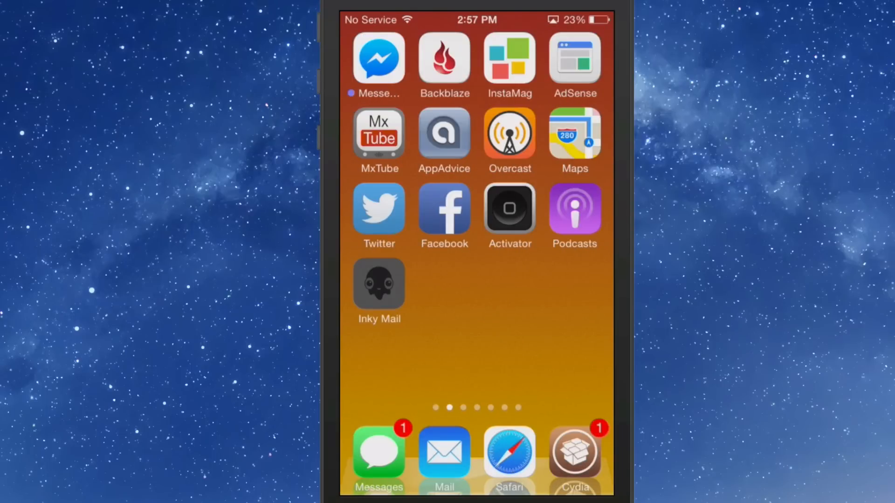
{"action": "left_click", "coordinate": [509, 207]}
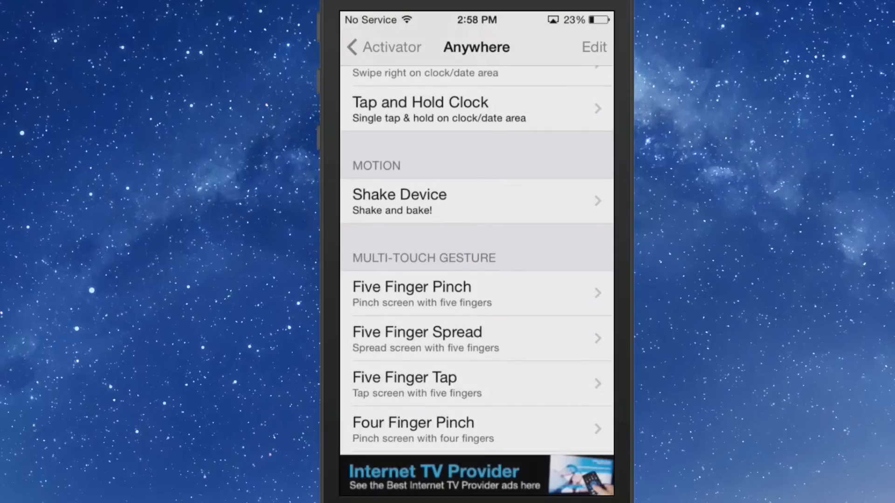
Step: Choose a gesture trigger from Activator's Anywhere list
{"action": "left_click", "coordinate": [476, 201]}
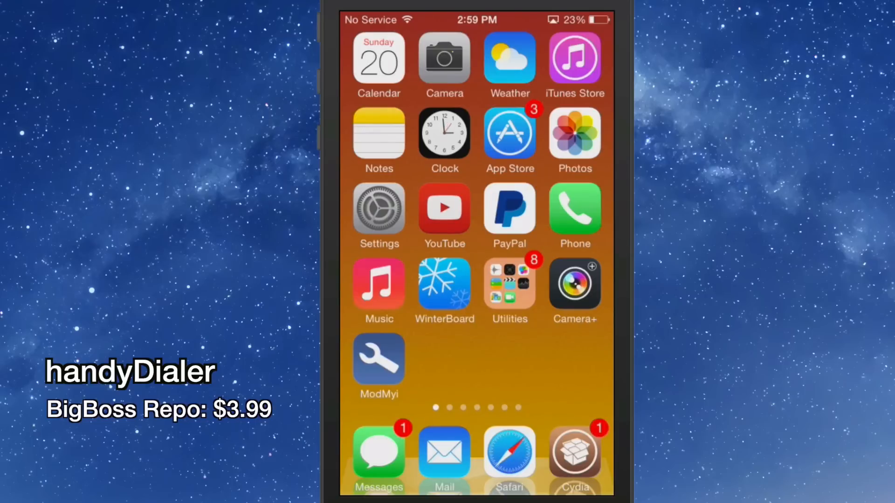
Step: Launch the Phone app from the home screen to reach the keypad
{"action": "left_click", "coordinate": [574, 208]}
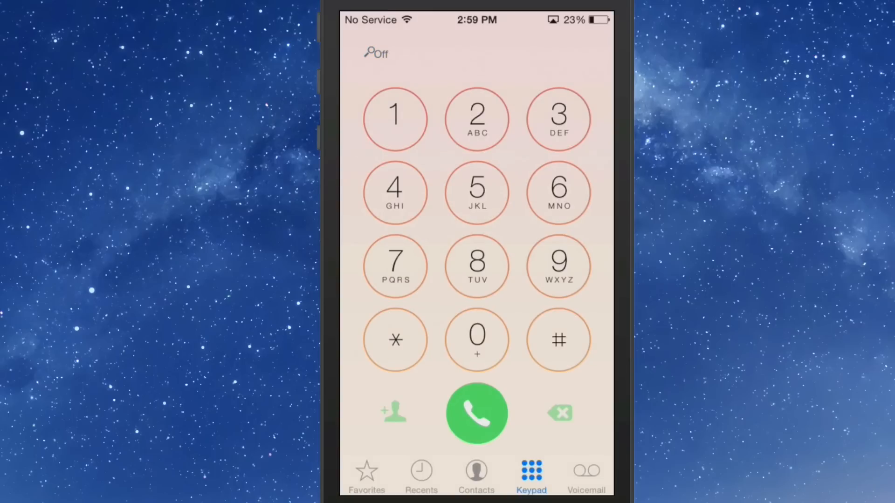
Step: Turn handyDialer's contact search On and enter digits to look up a contact
{"action": "left_click", "coordinate": [375, 53]}
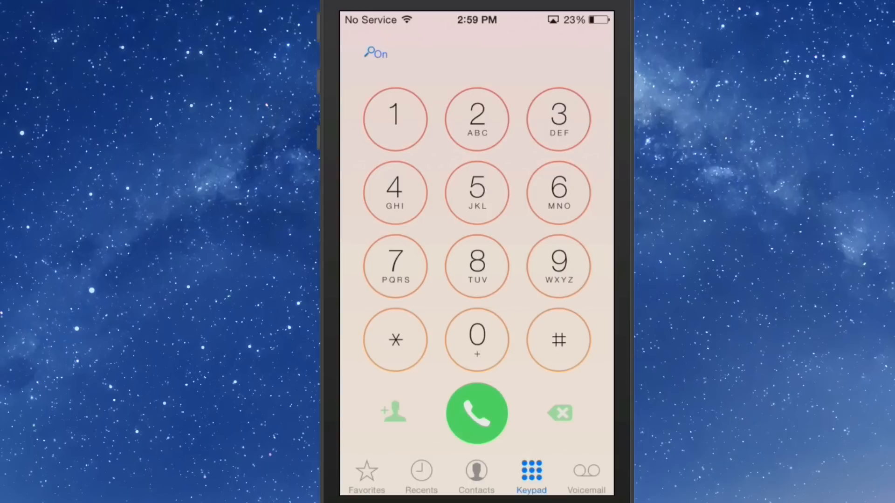
{"action": "left_click", "coordinate": [395, 266]}
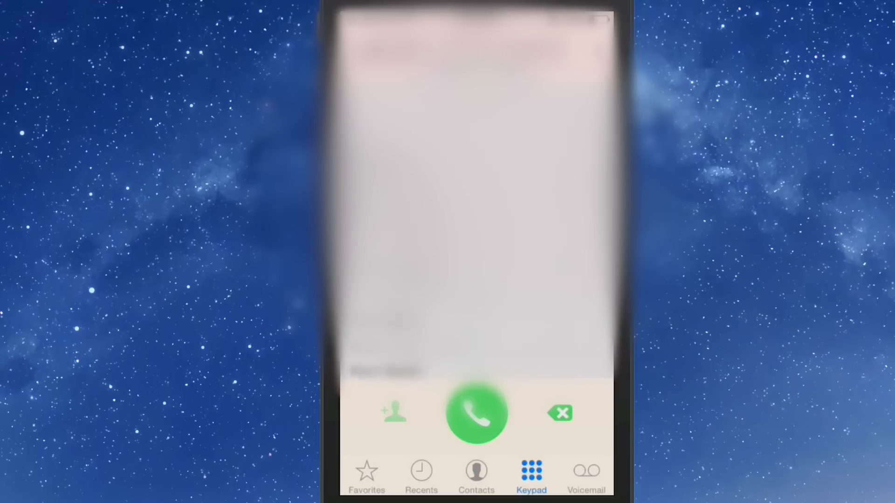
Step: Leave the Phone dialer and go back to the home screen
{"action": "left_click", "coordinate": [559, 413]}
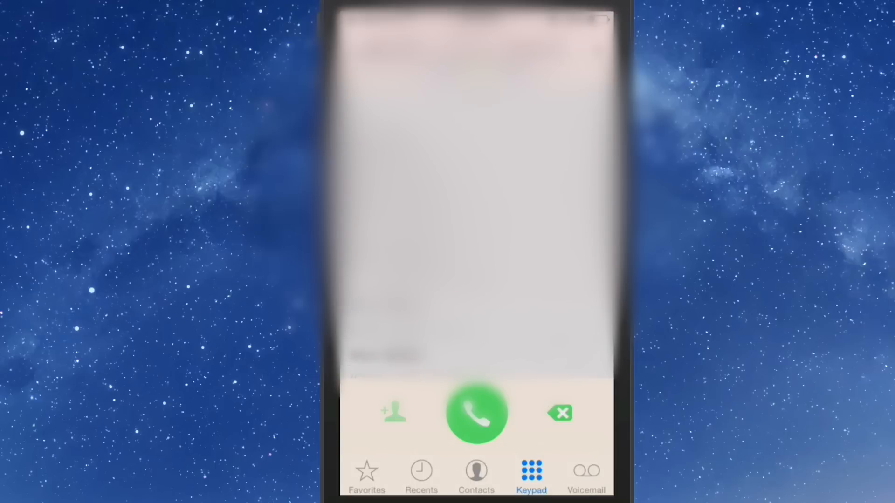
{"action": "key", "text": "home"}
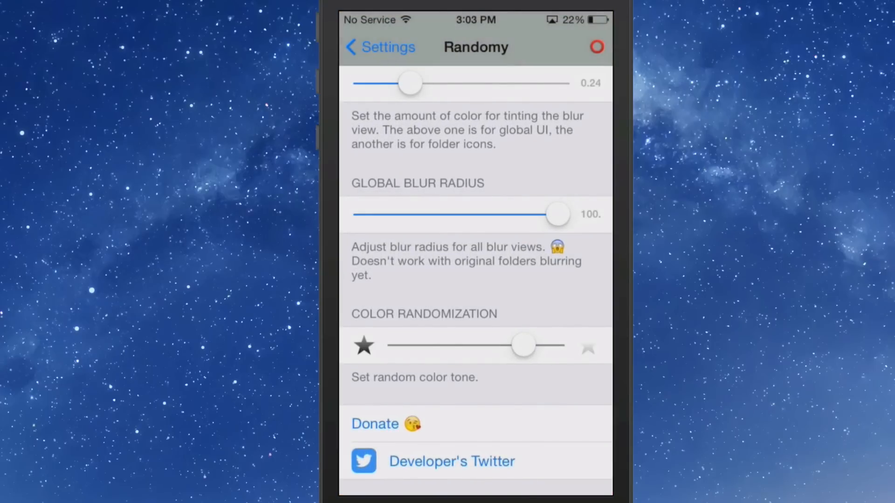
Step: Show Randomy's Disabled Applications list, all system apps still off
{"action": "left_click", "coordinate": [379, 46]}
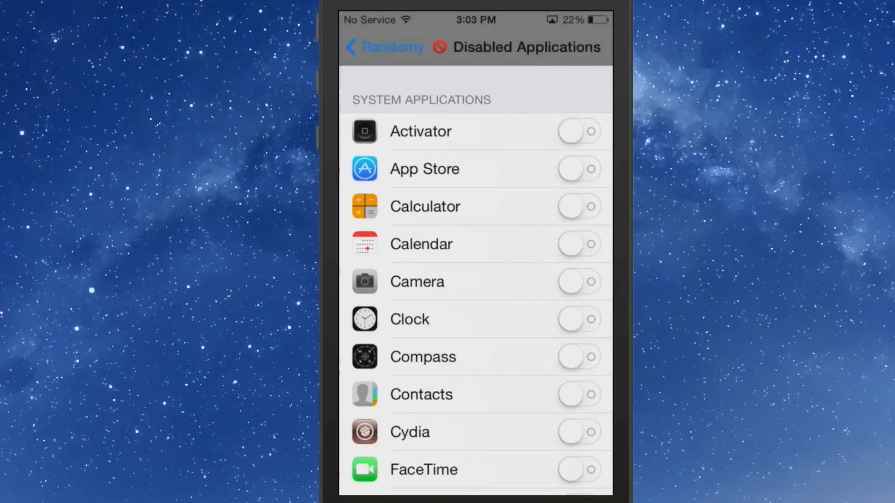
Step: Scroll further down Randomy's disabled applications list
{"action": "scroll", "scroll_direction": "down", "scroll_amount": 3}
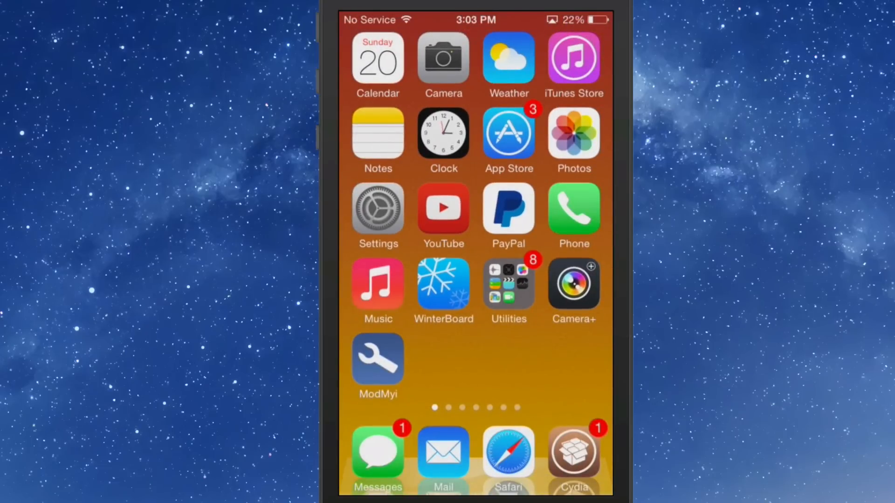
{"action": "left_click", "coordinate": [377, 132]}
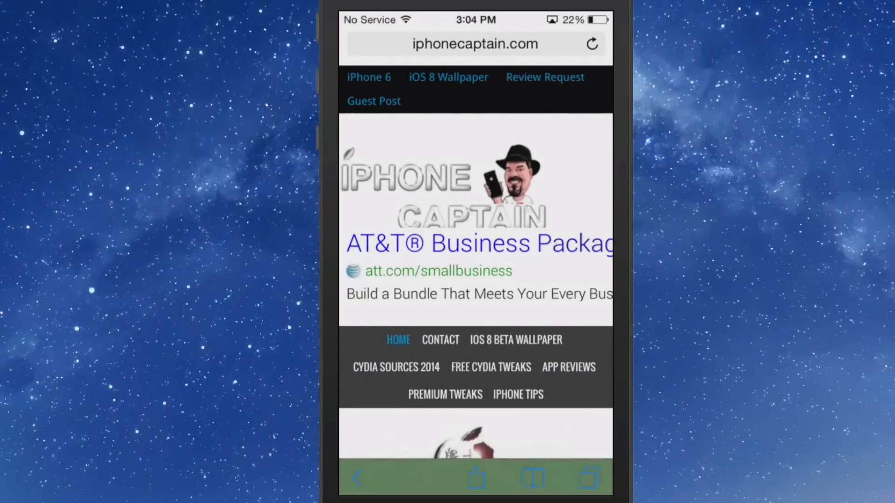
{"action": "key", "text": "home"}
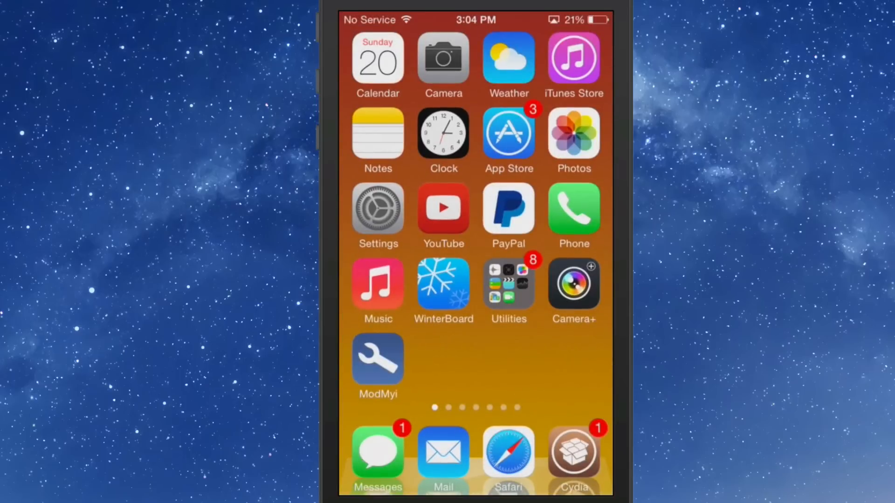